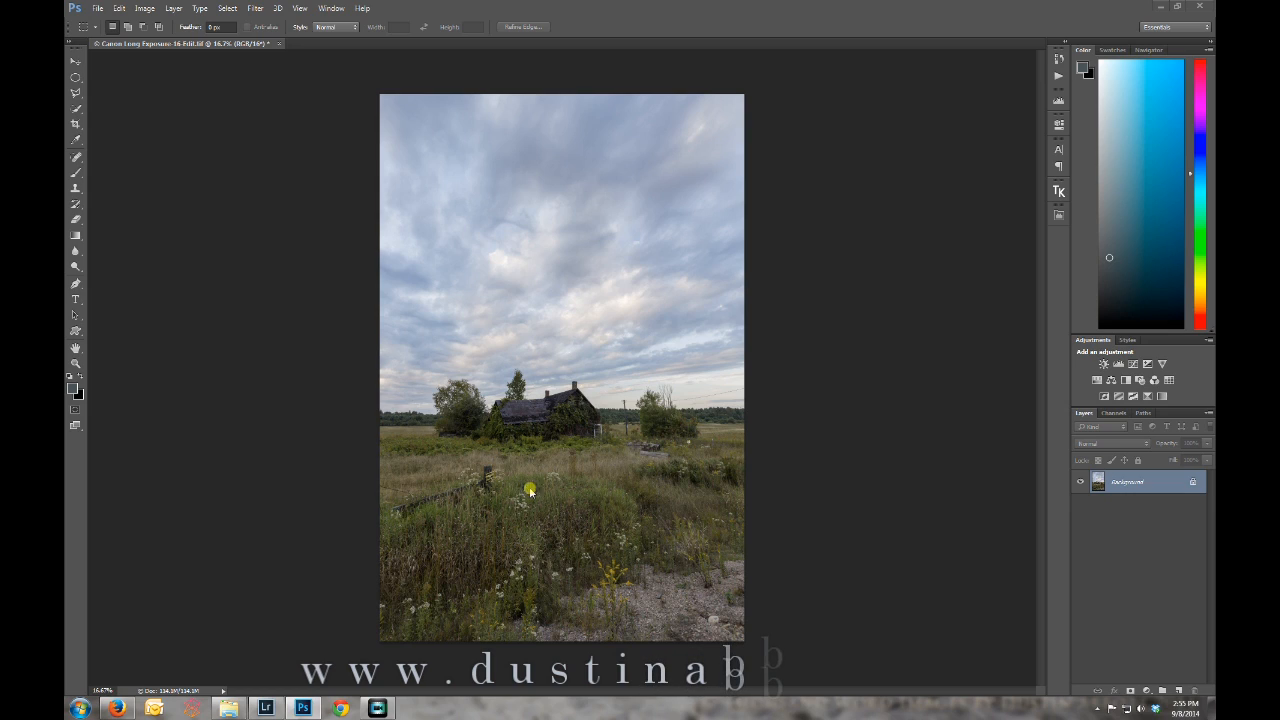
mouse_move(628, 268)
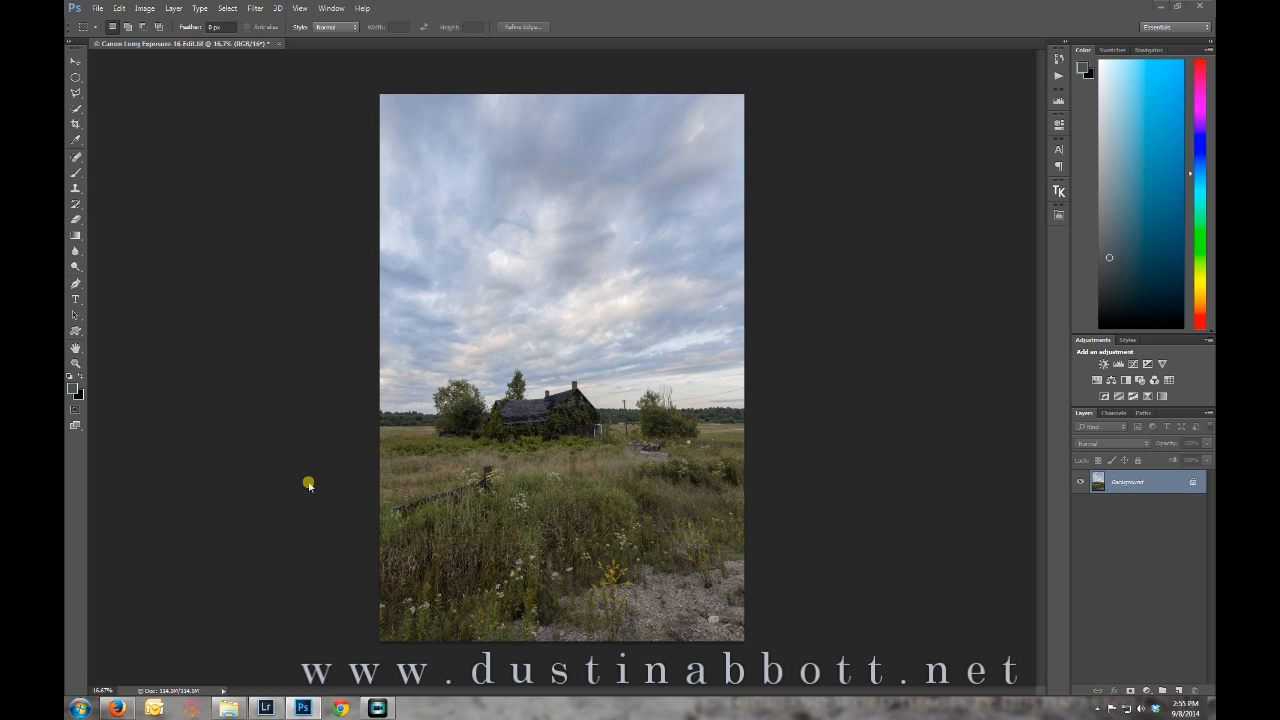
mouse_move(244, 64)
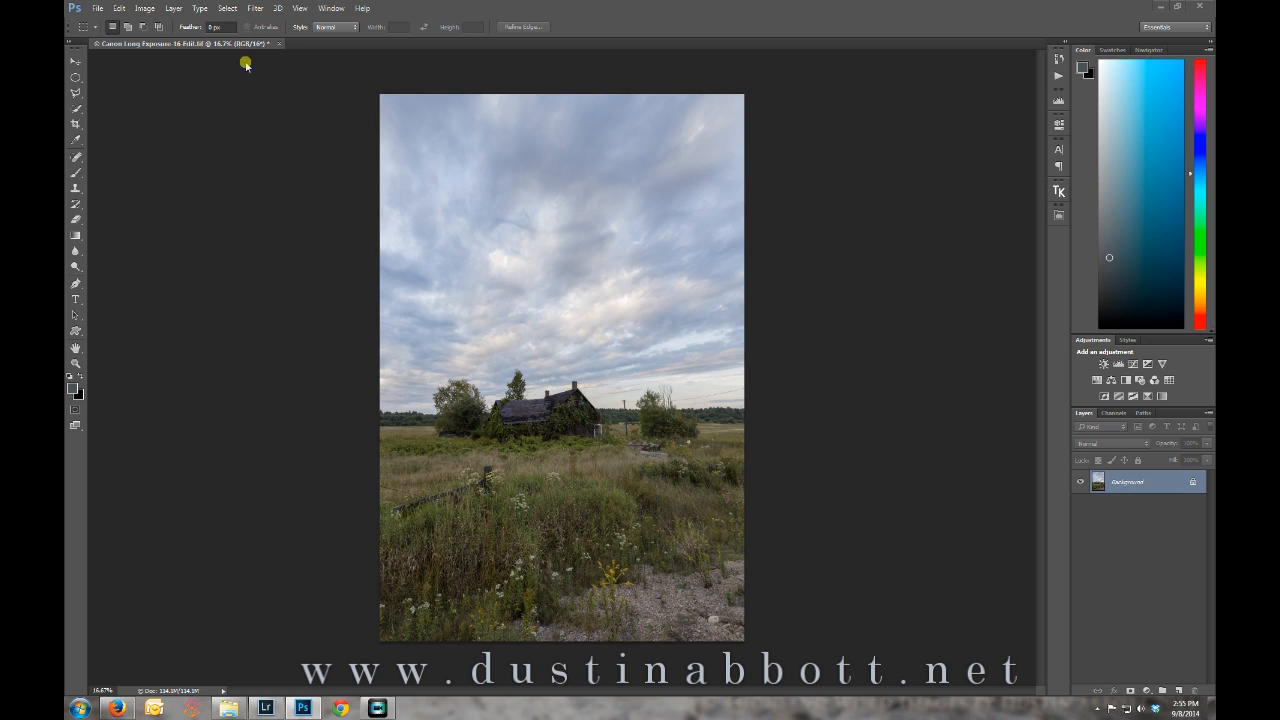
- Launch the Alien Skin Exposure 6 filter on the farmhouse photo from the Filter menu
click(256, 8)
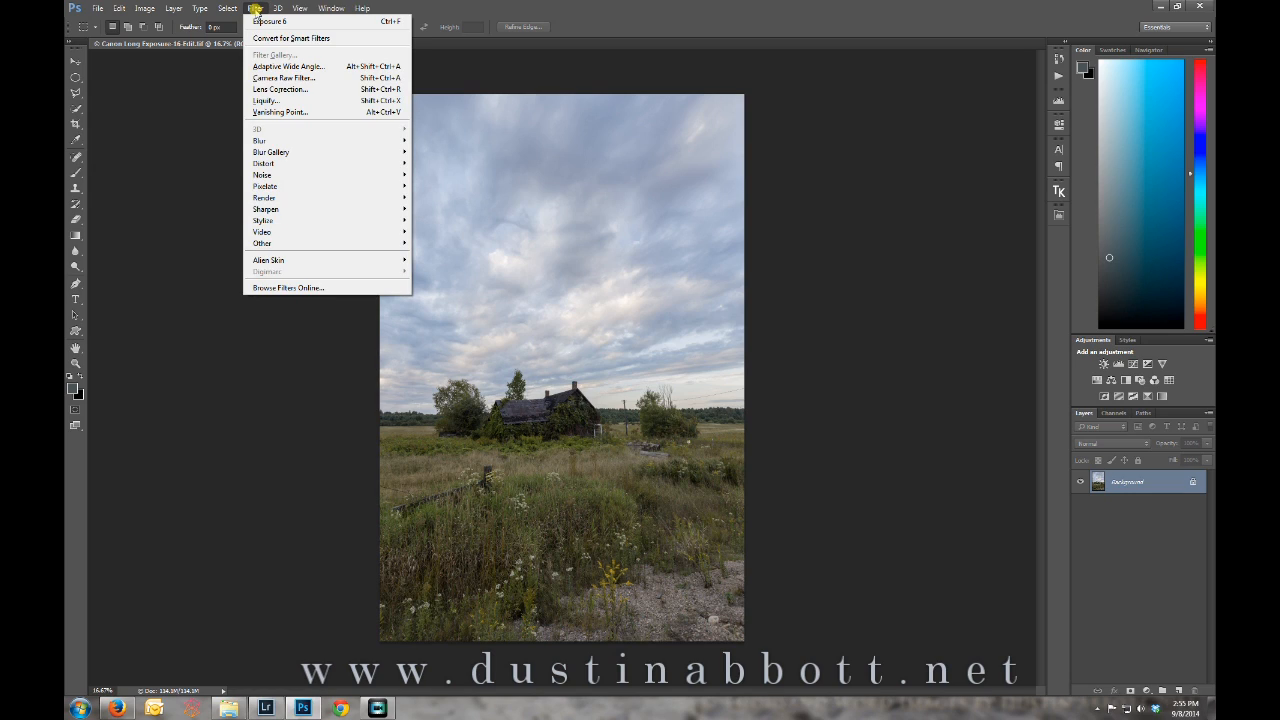
mouse_move(372, 260)
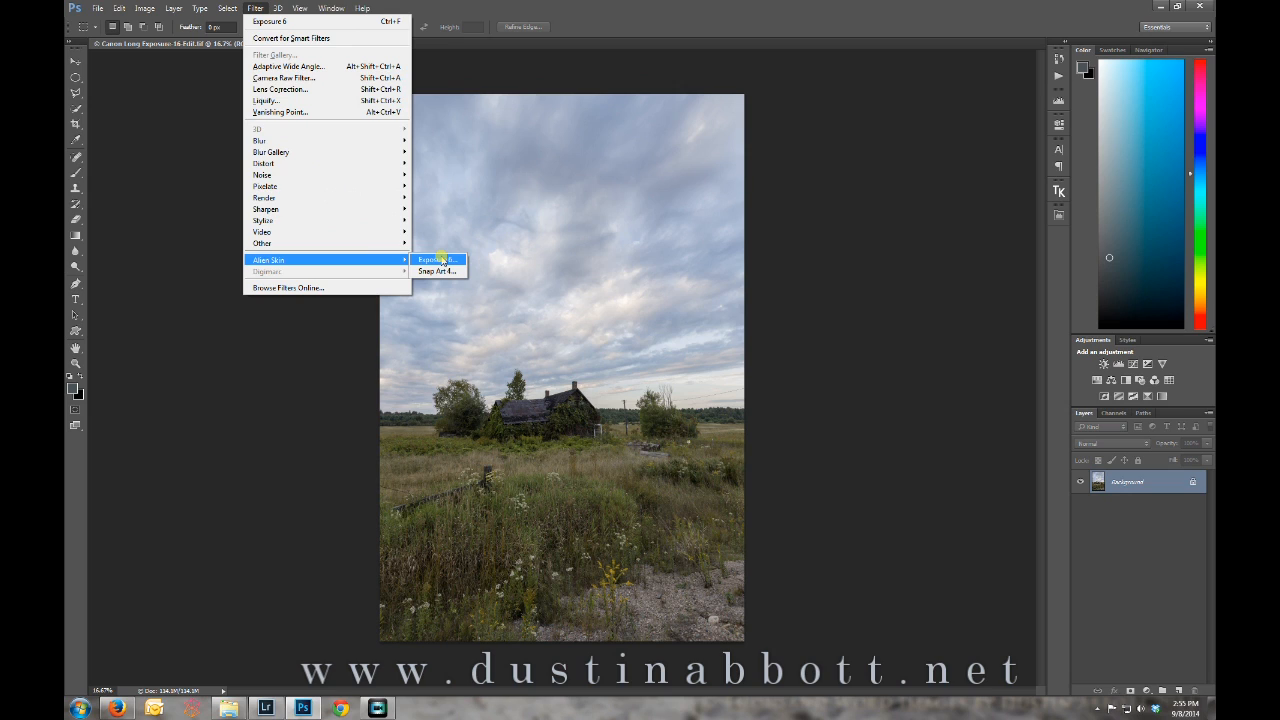
click(436, 260)
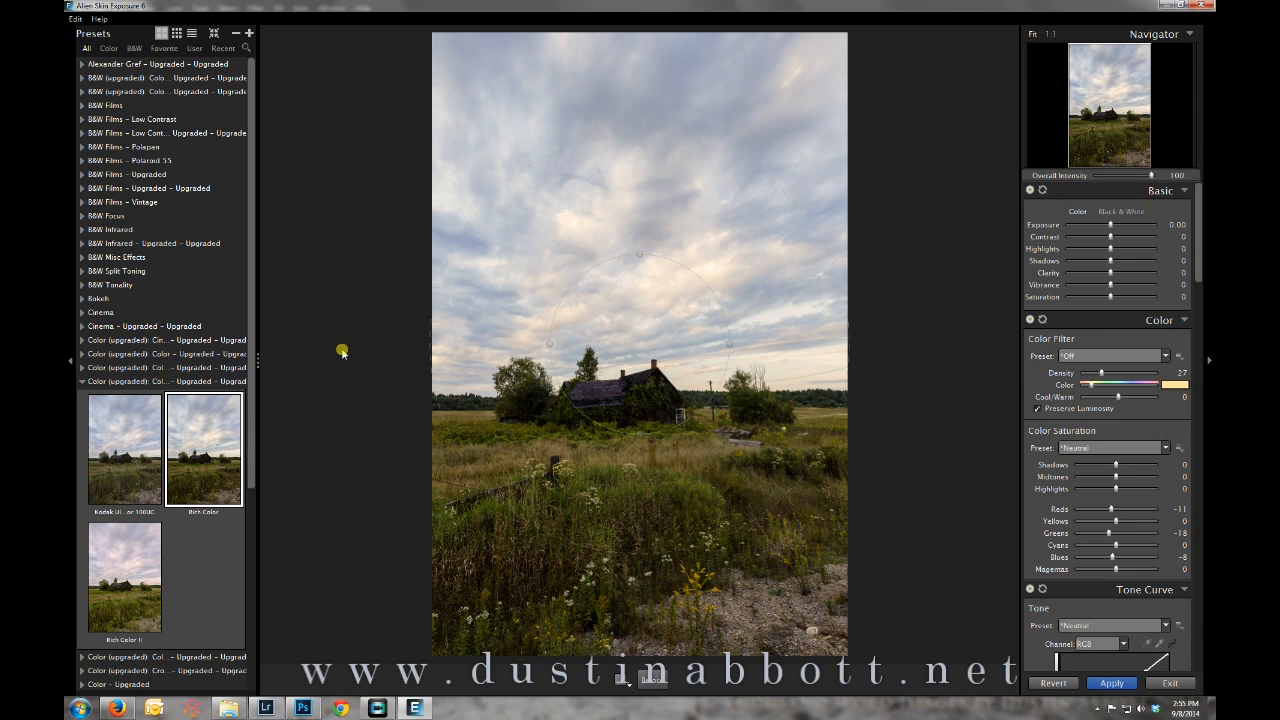
mouse_move(294, 420)
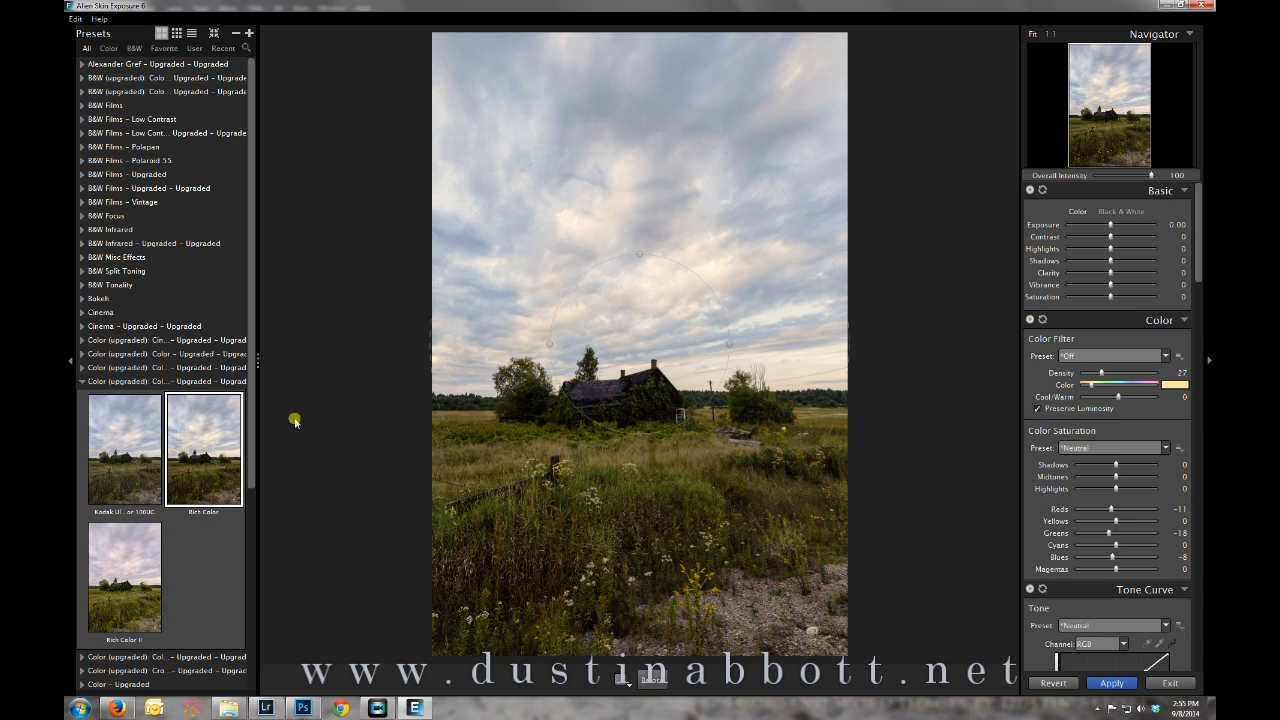
mouse_move(300, 442)
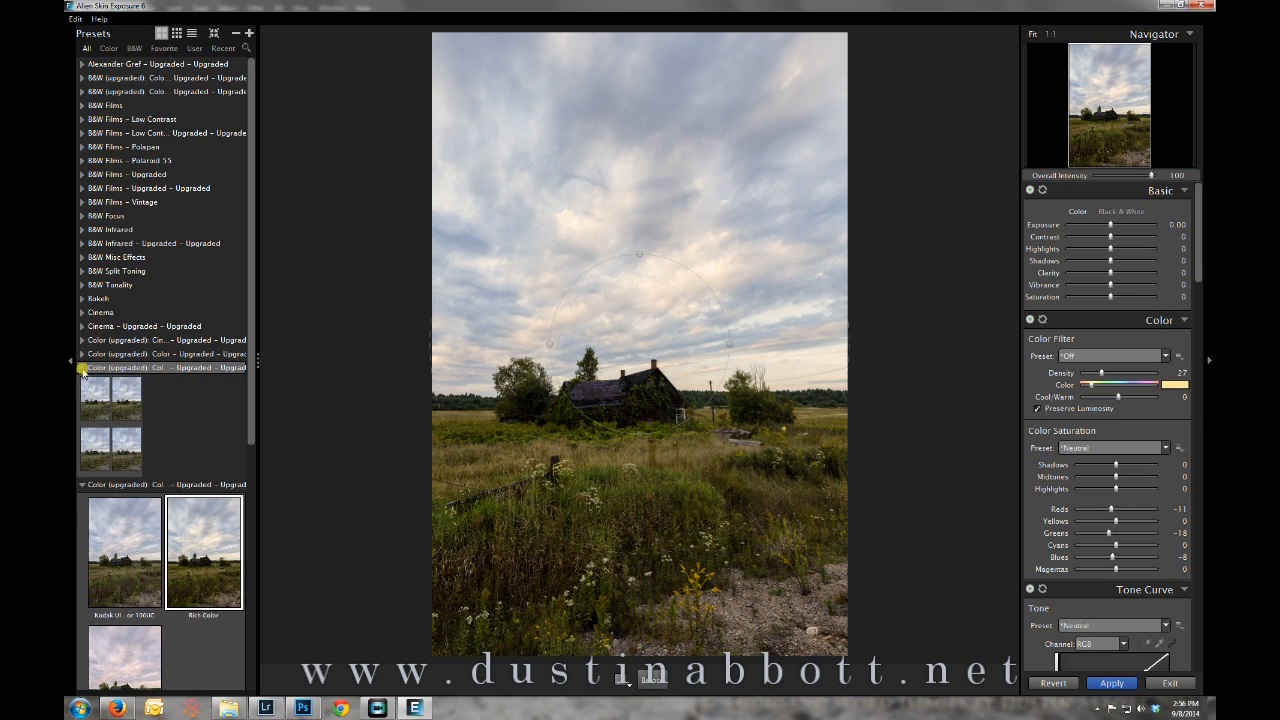
- Collapse the expanded colour preset group so only the B&W categories remain listed
click(204, 436)
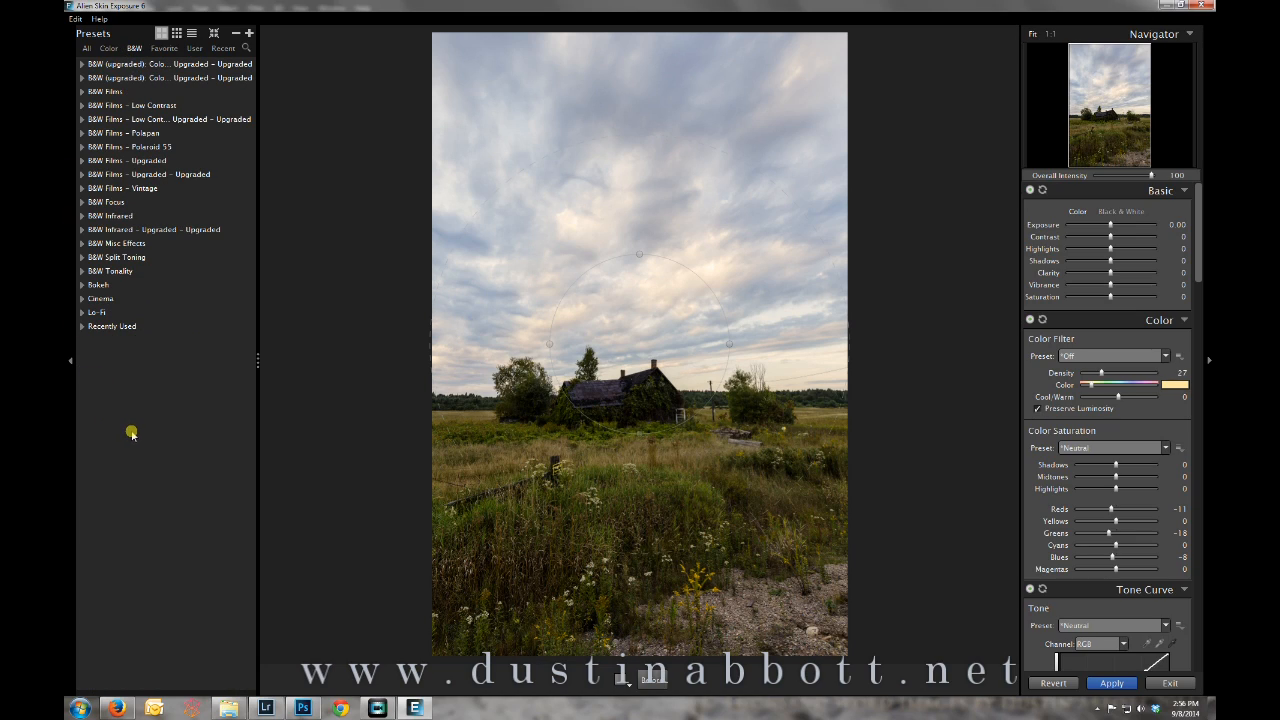
- Apply the High Contrast preset from the B&W Infrared group to the farmhouse photo
click(82, 216)
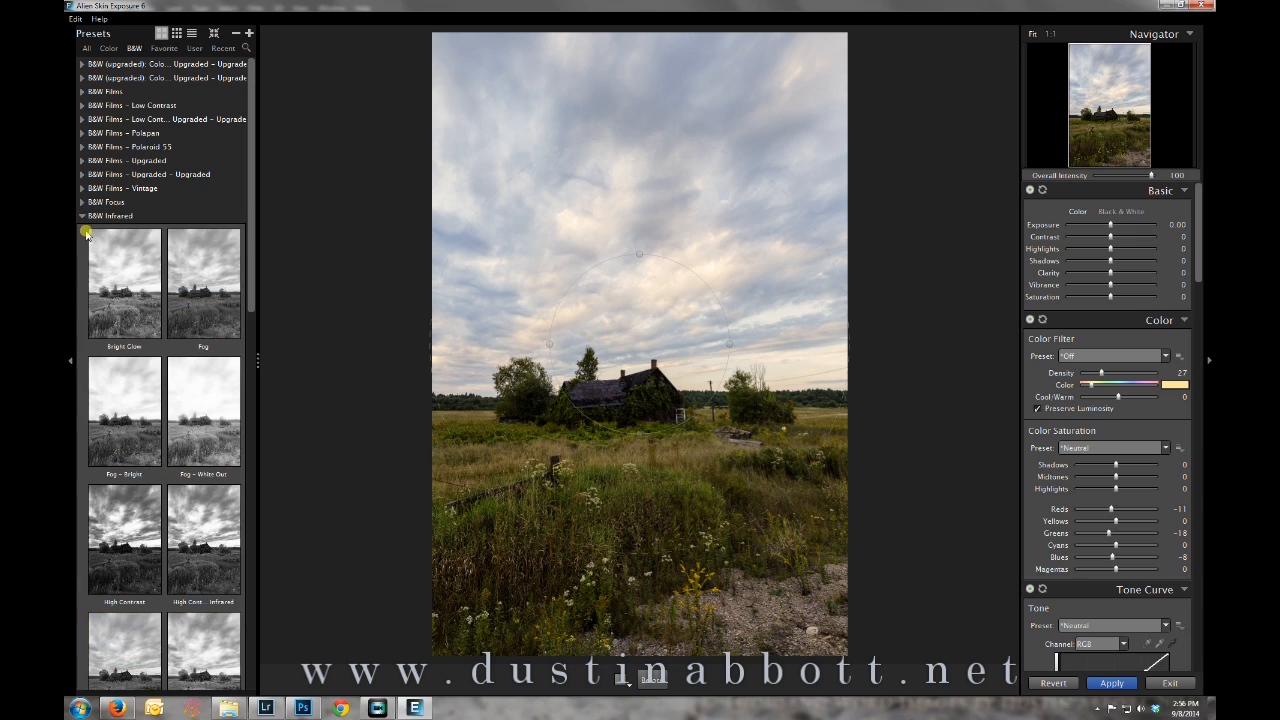
click(124, 540)
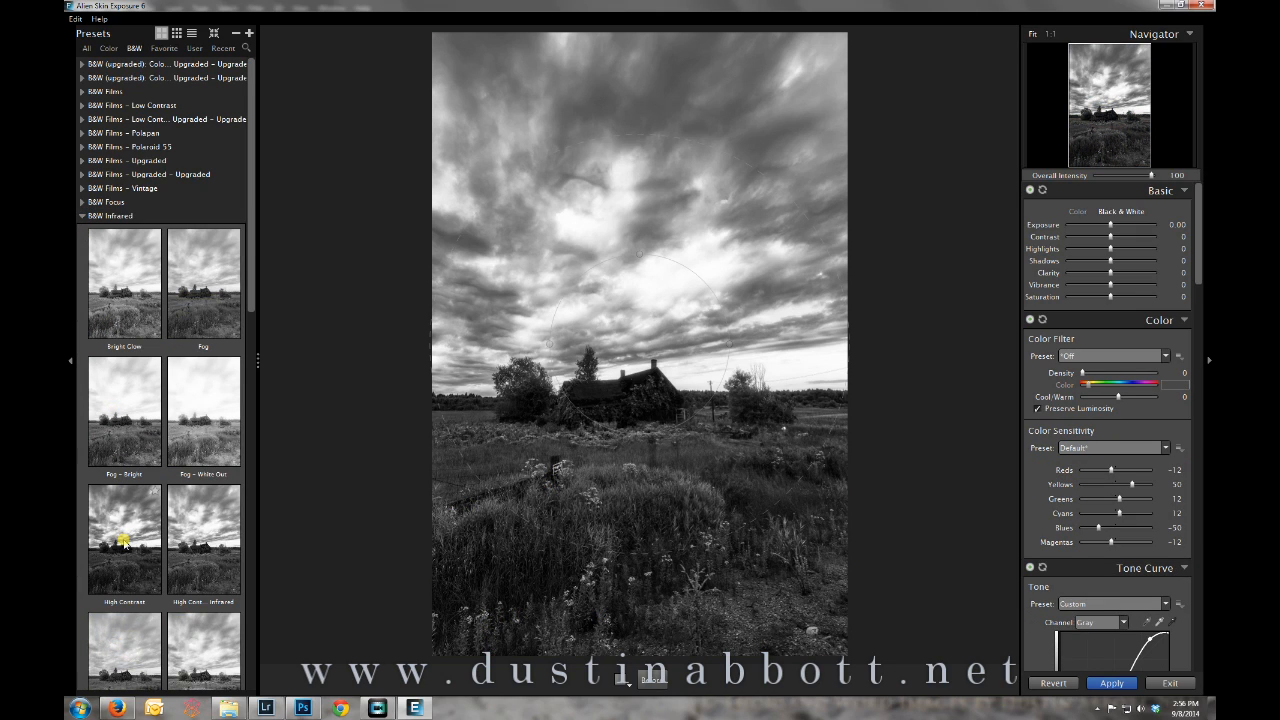
click(124, 540)
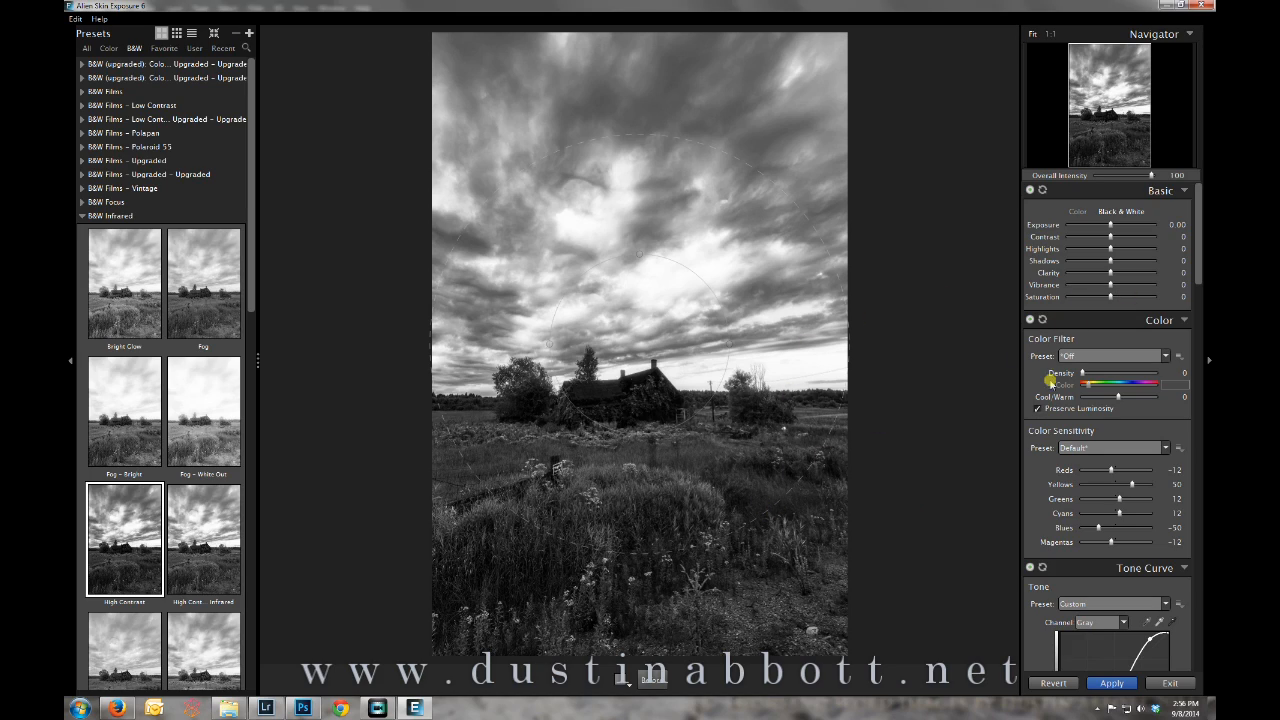
mouse_move(966, 632)
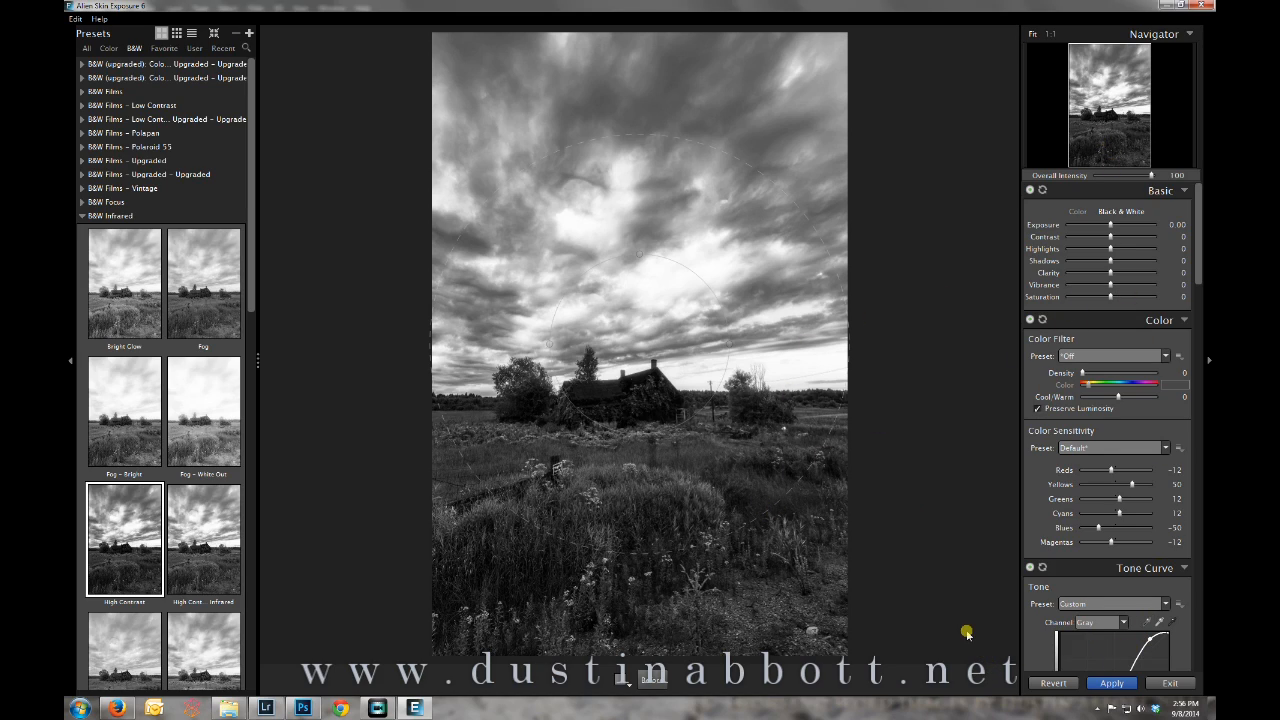
mouse_move(956, 632)
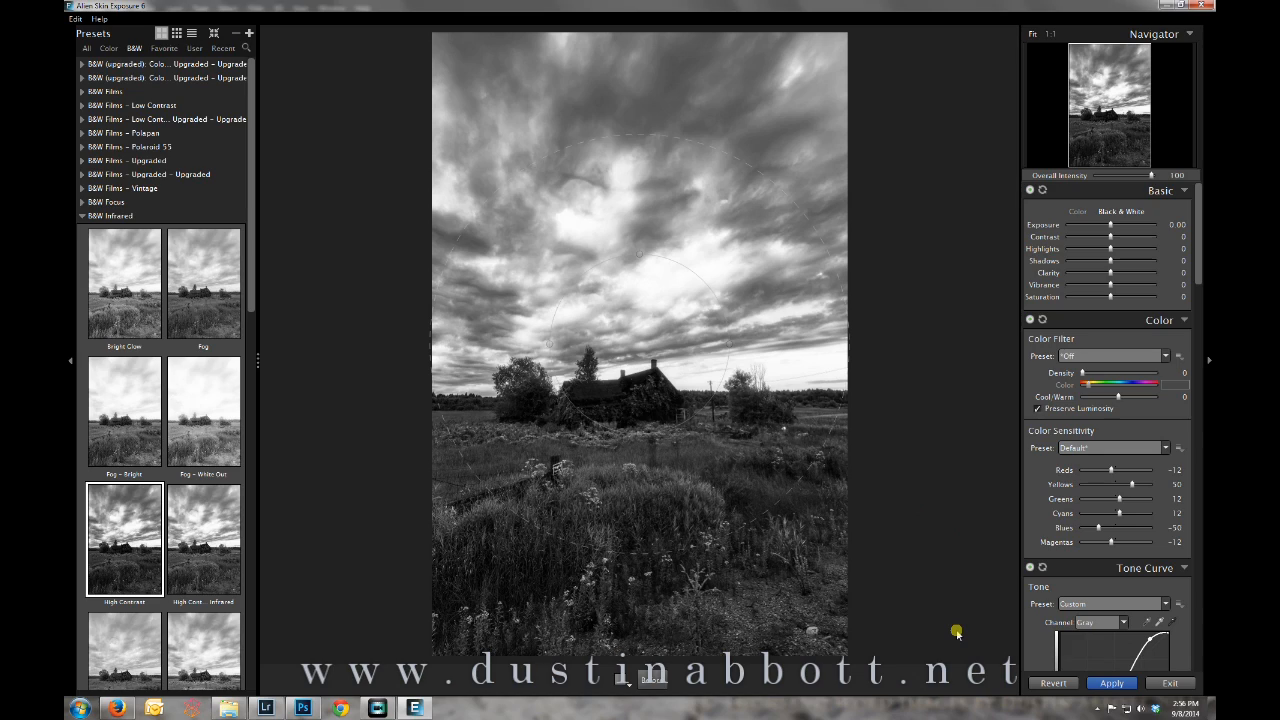
mouse_move(890, 424)
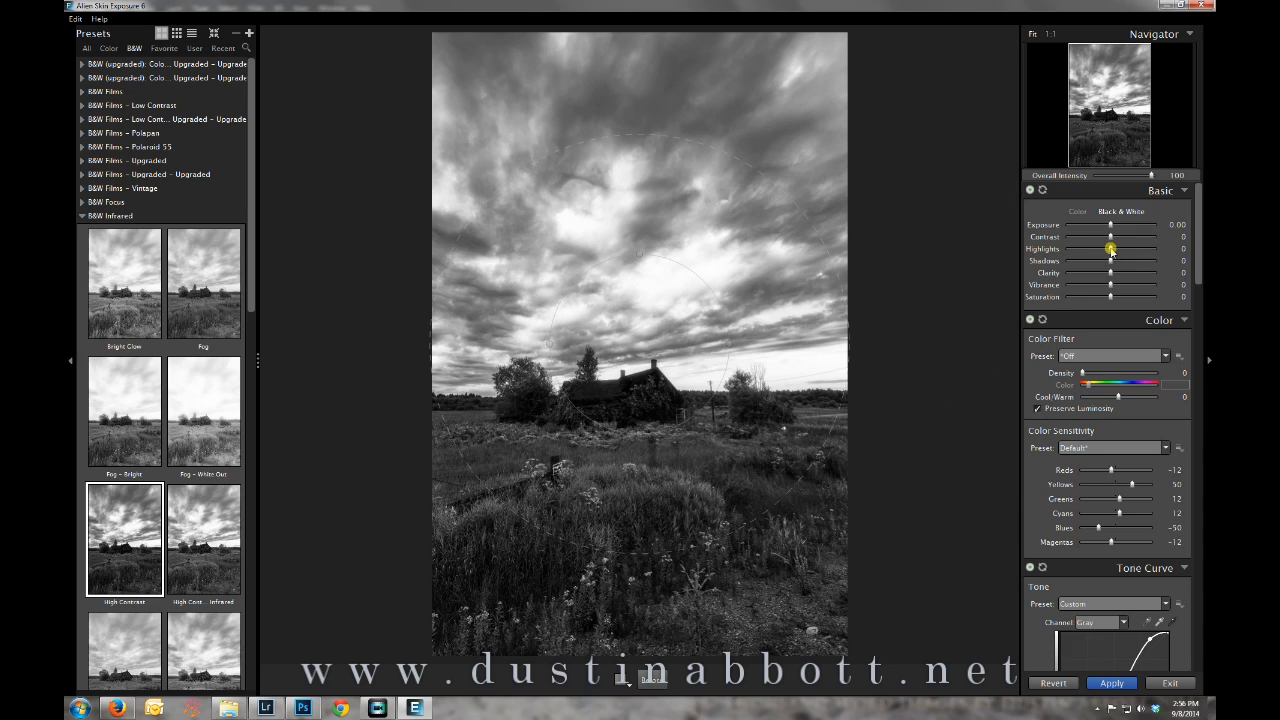
- Lower the Highlights slider in the Basic panel to recover detail in the bright clouds
drag(1110, 248, 1078, 248)
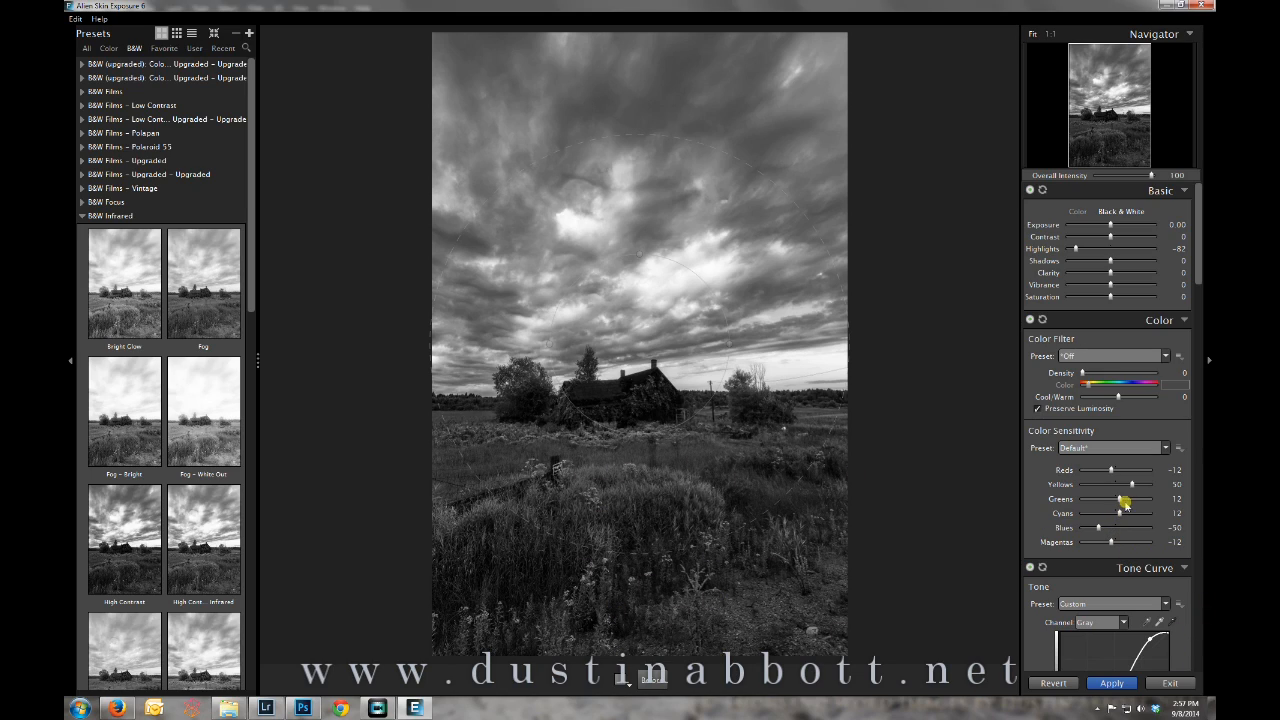
- Adjust the Greens and Yellows colour sensitivity to lighten the grass tones
drag(1136, 498, 1080, 498)
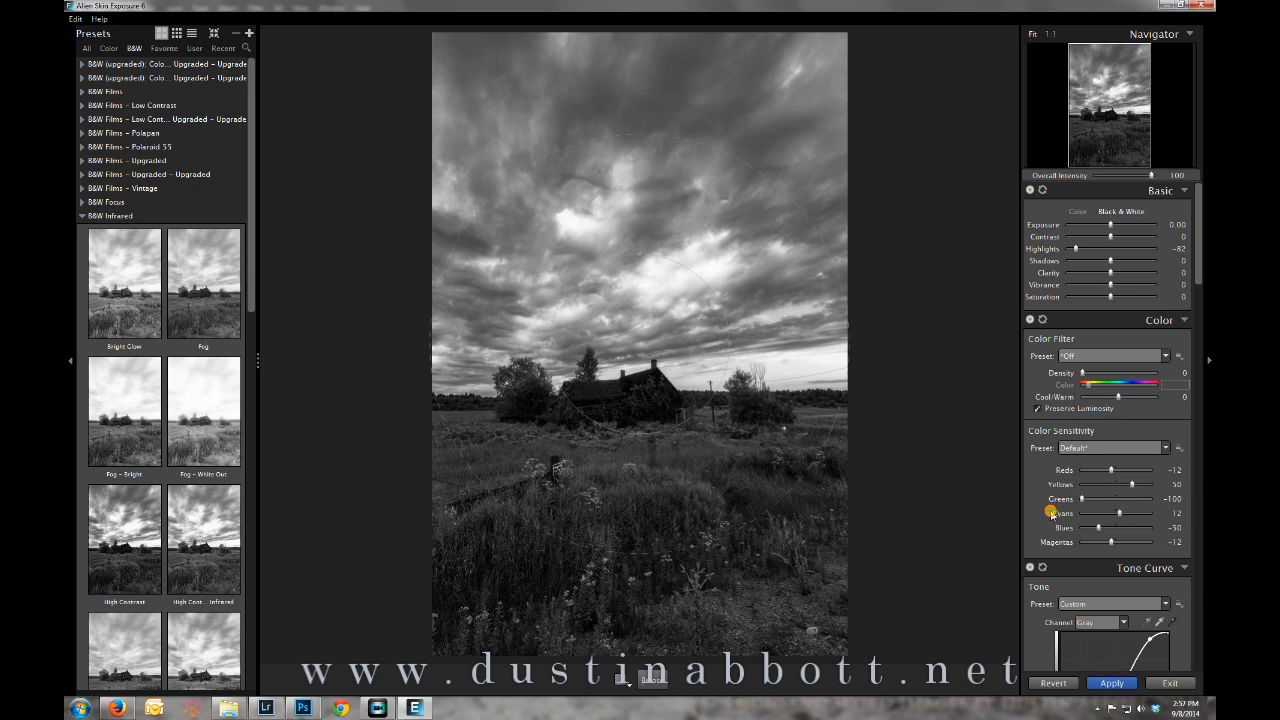
drag(1080, 500, 1156, 500)
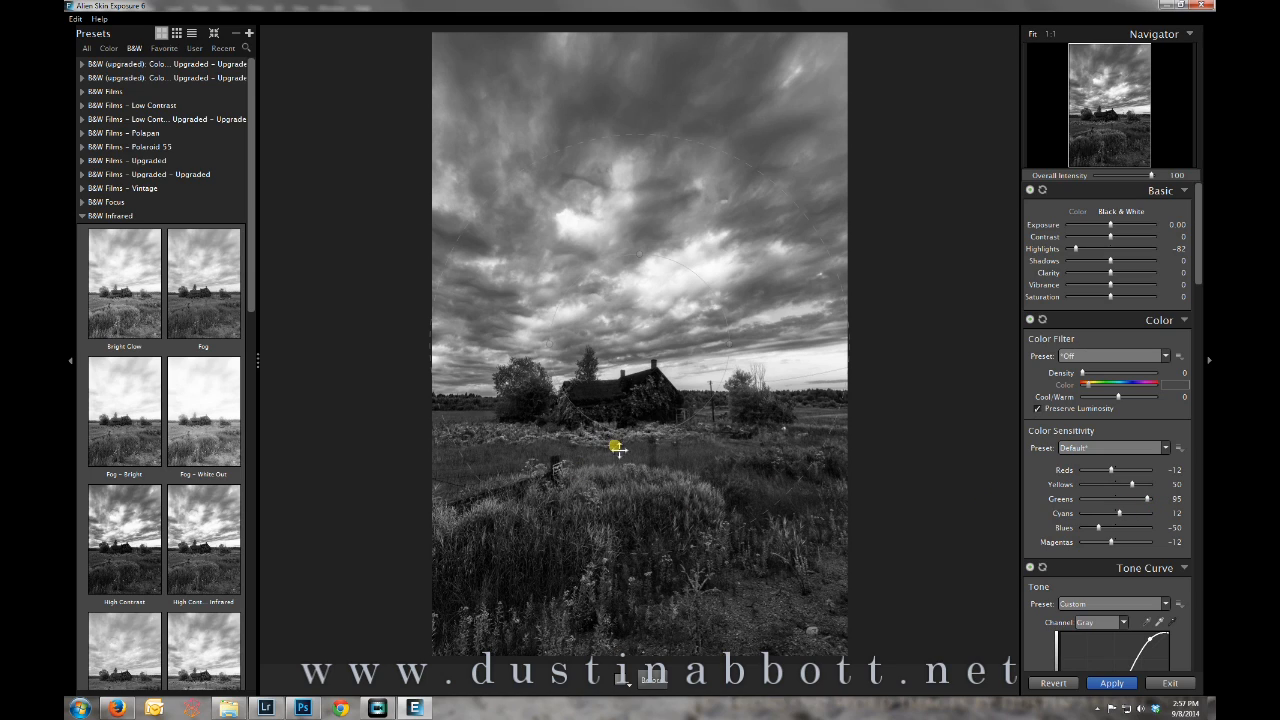
drag(1128, 484, 1080, 484)
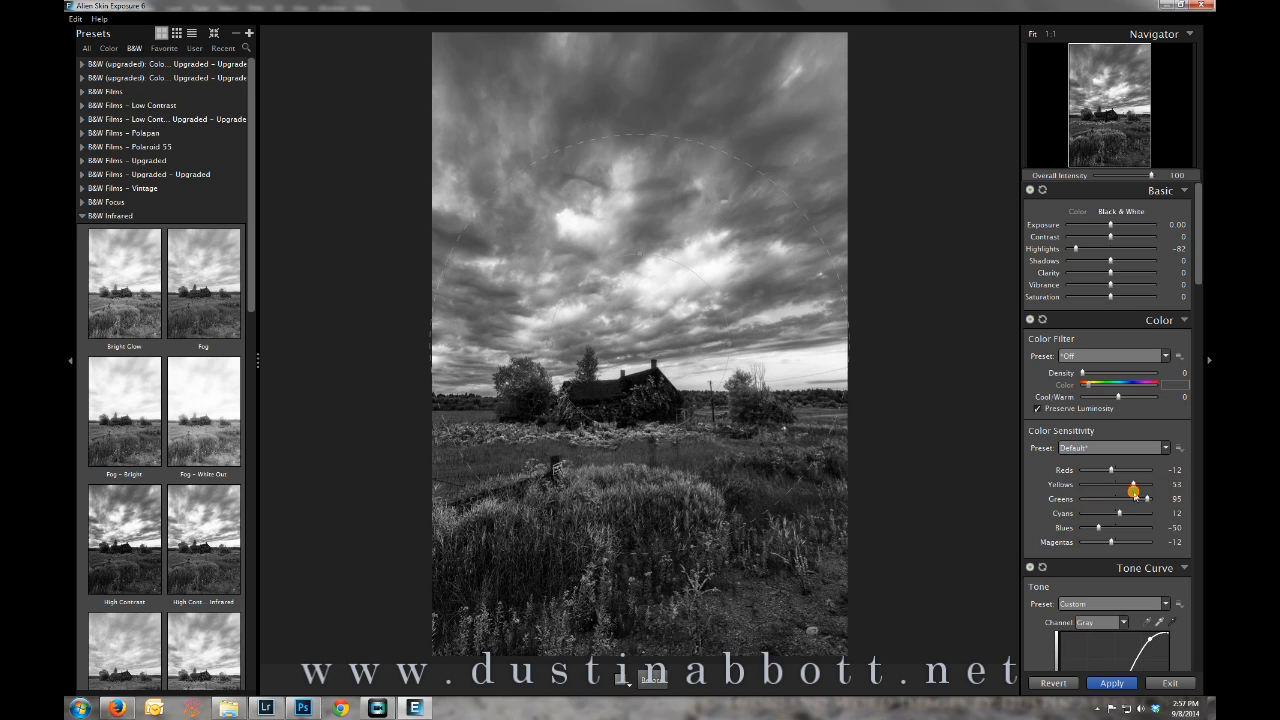
drag(1132, 486, 1128, 492)
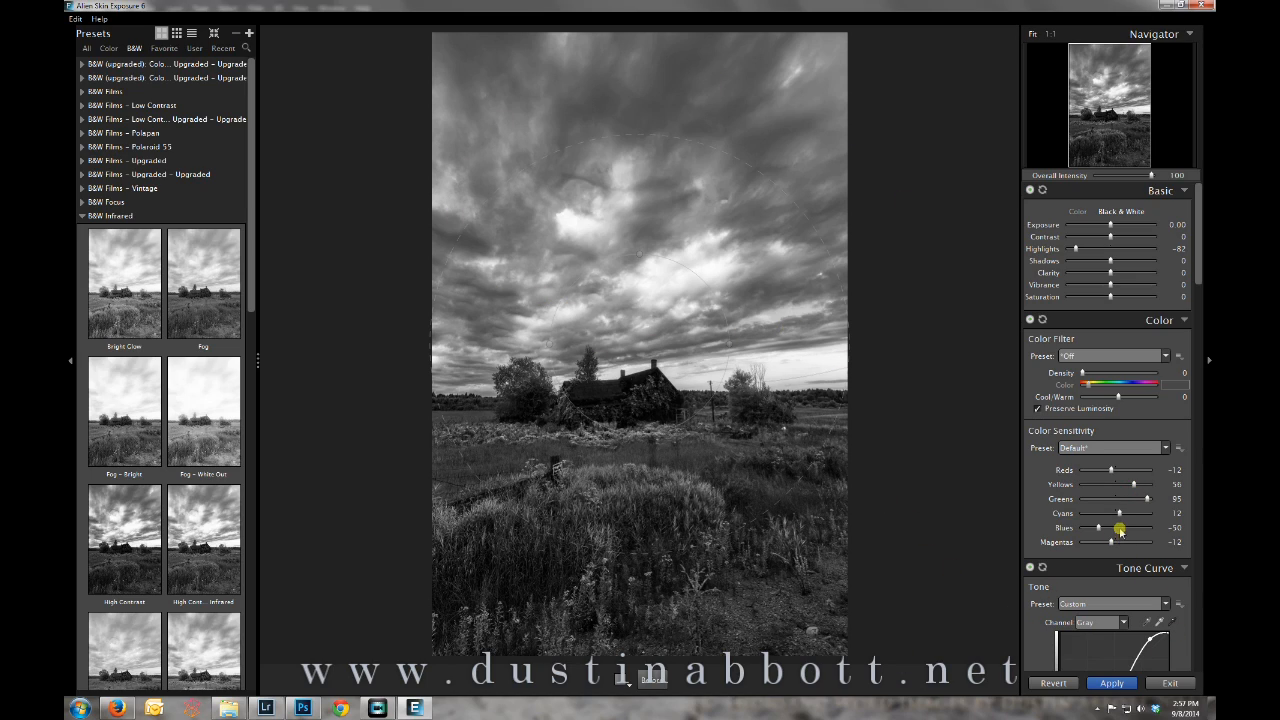
- Tweak the Blues, Magentas and Cyans sensitivity for a lighter, softer grey sky
drag(1120, 528, 1082, 528)
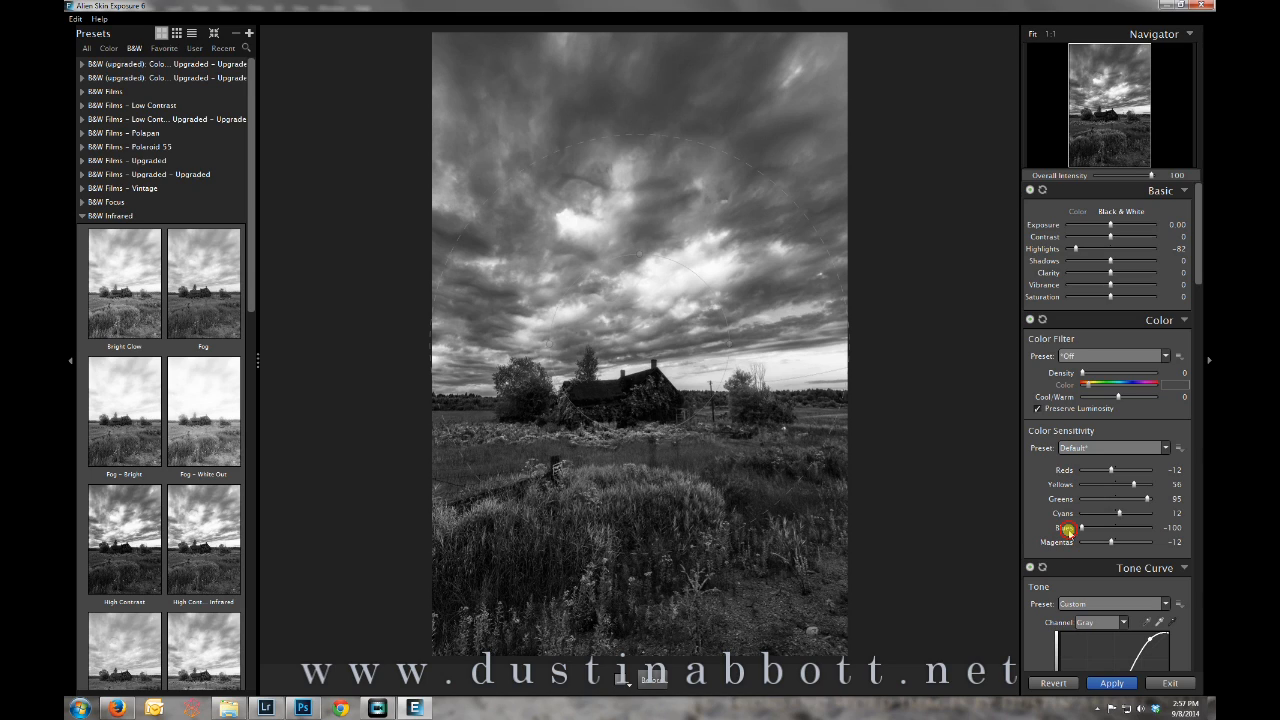
drag(1080, 528, 1132, 528)
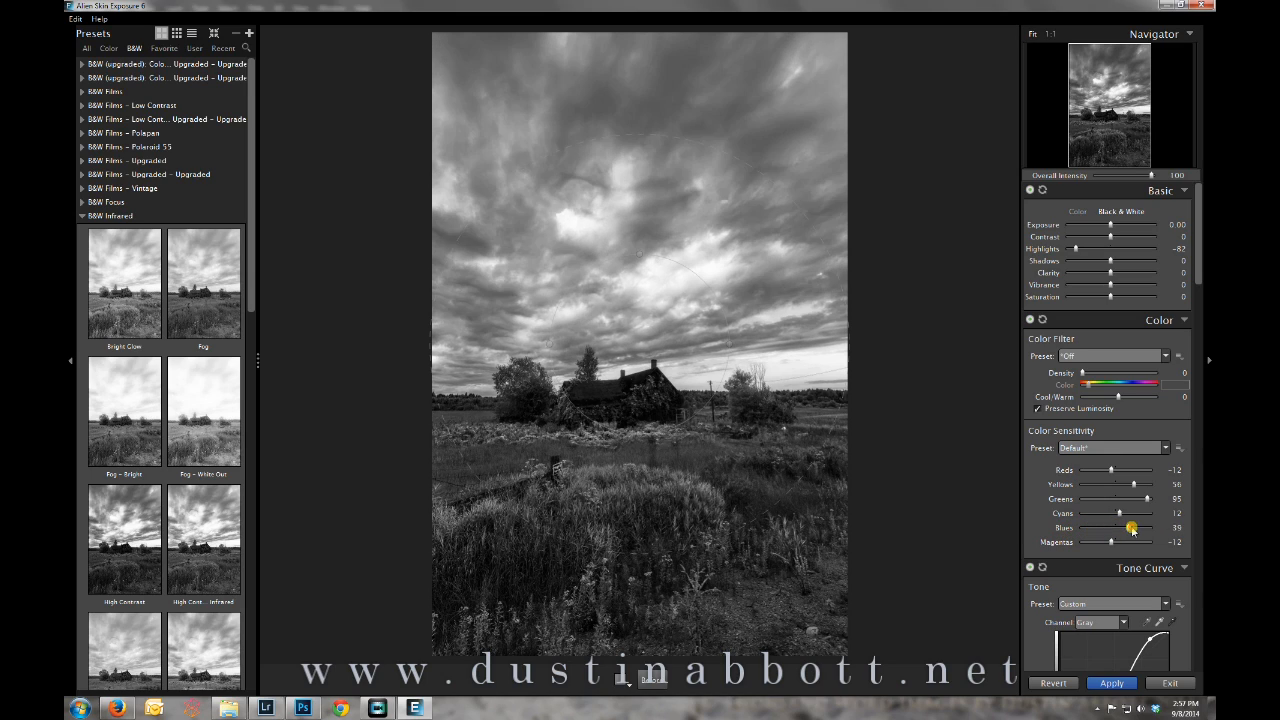
drag(1130, 528, 1138, 528)
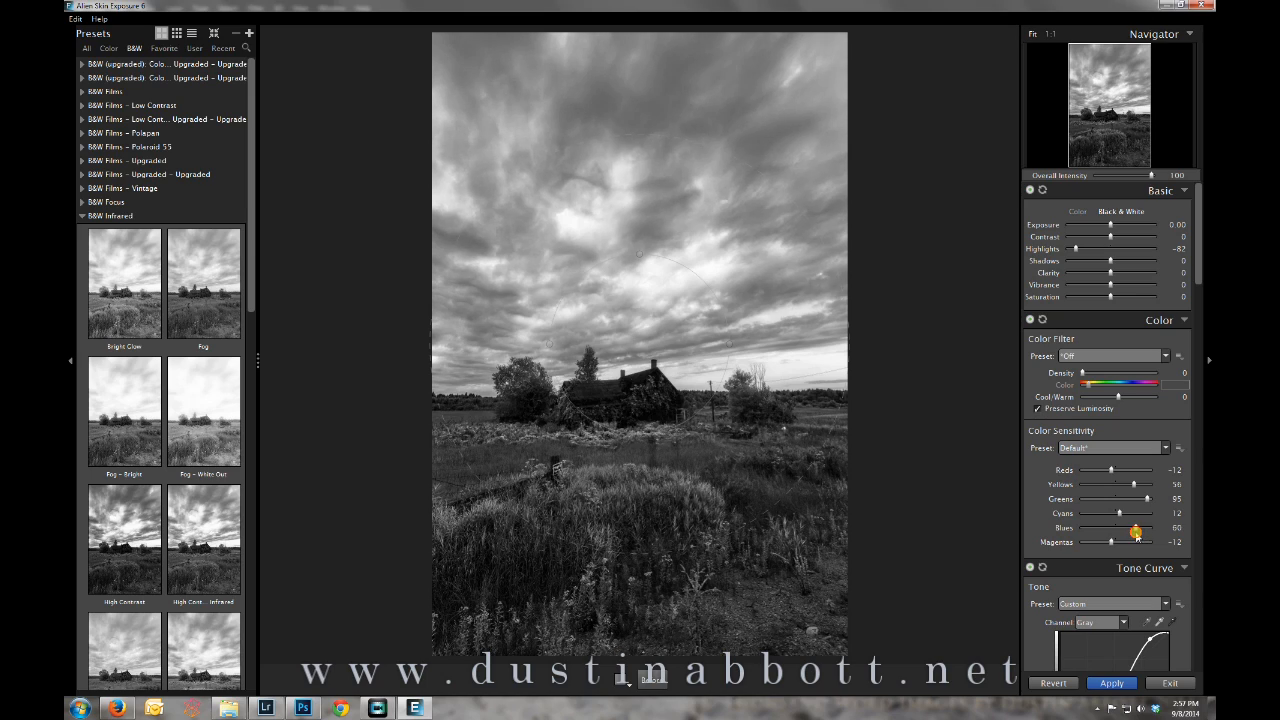
drag(1136, 528, 1128, 528)
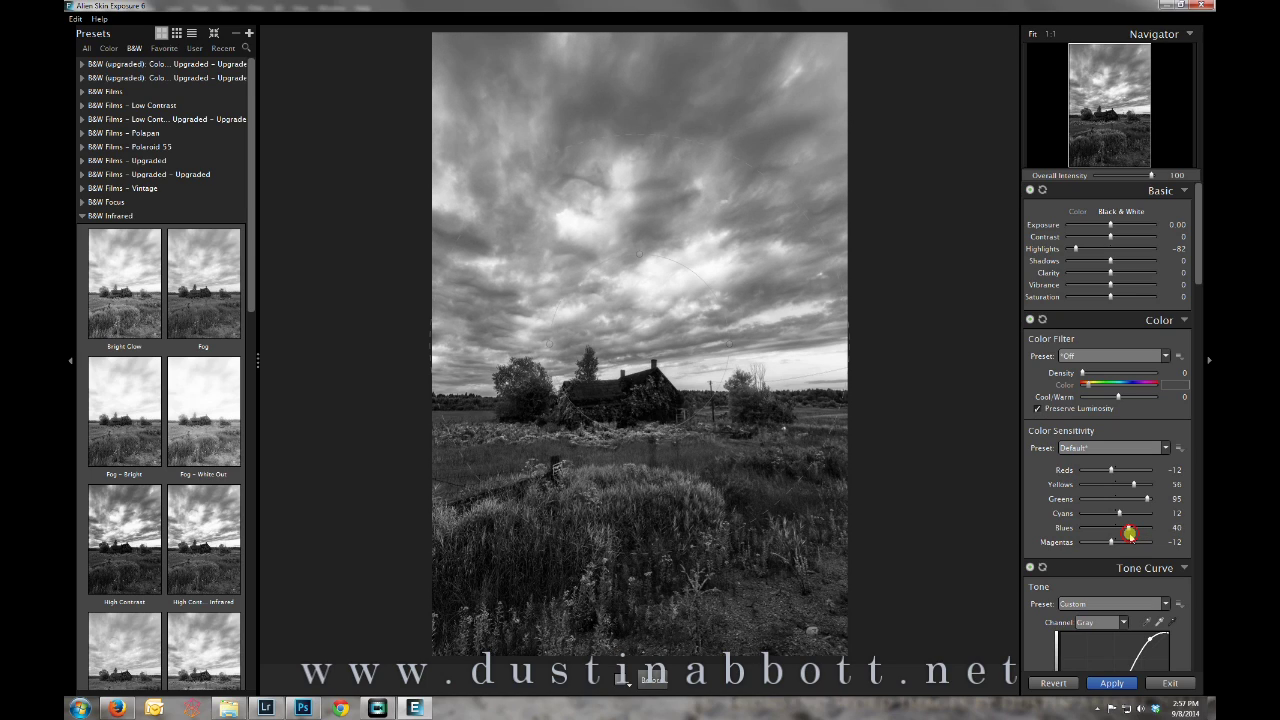
drag(1128, 532, 1130, 528)
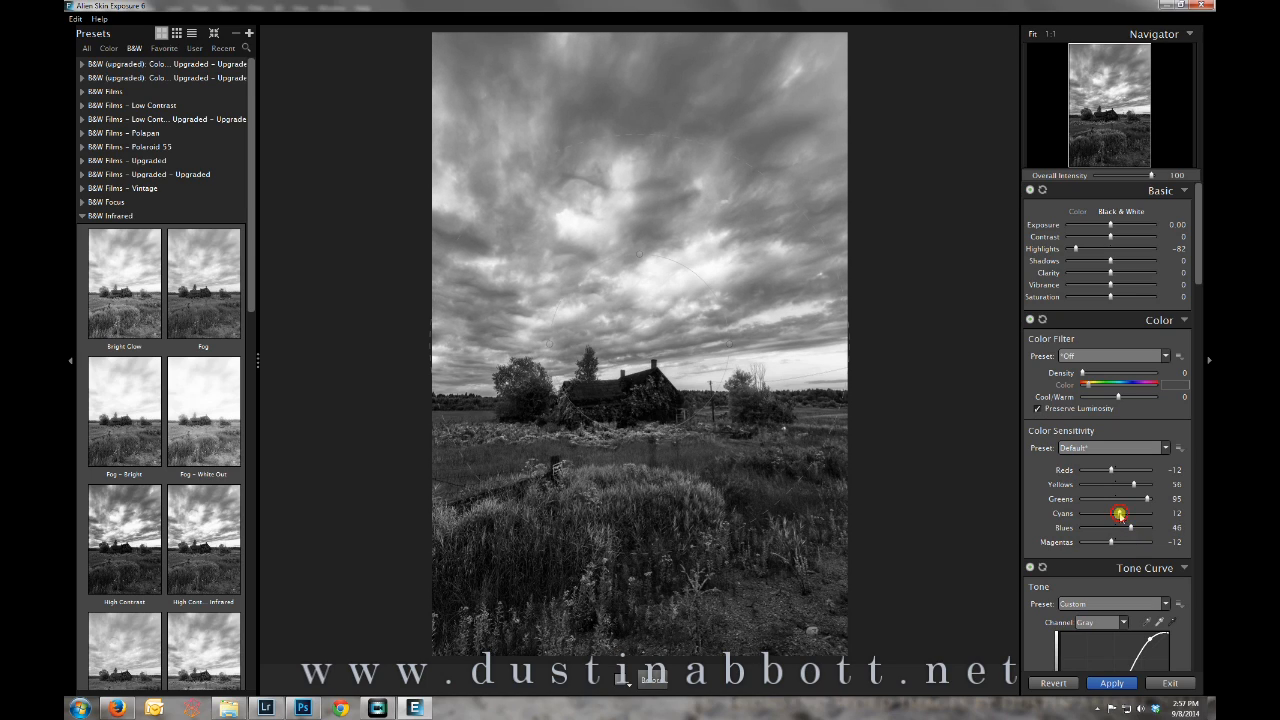
drag(1120, 512, 1140, 512)
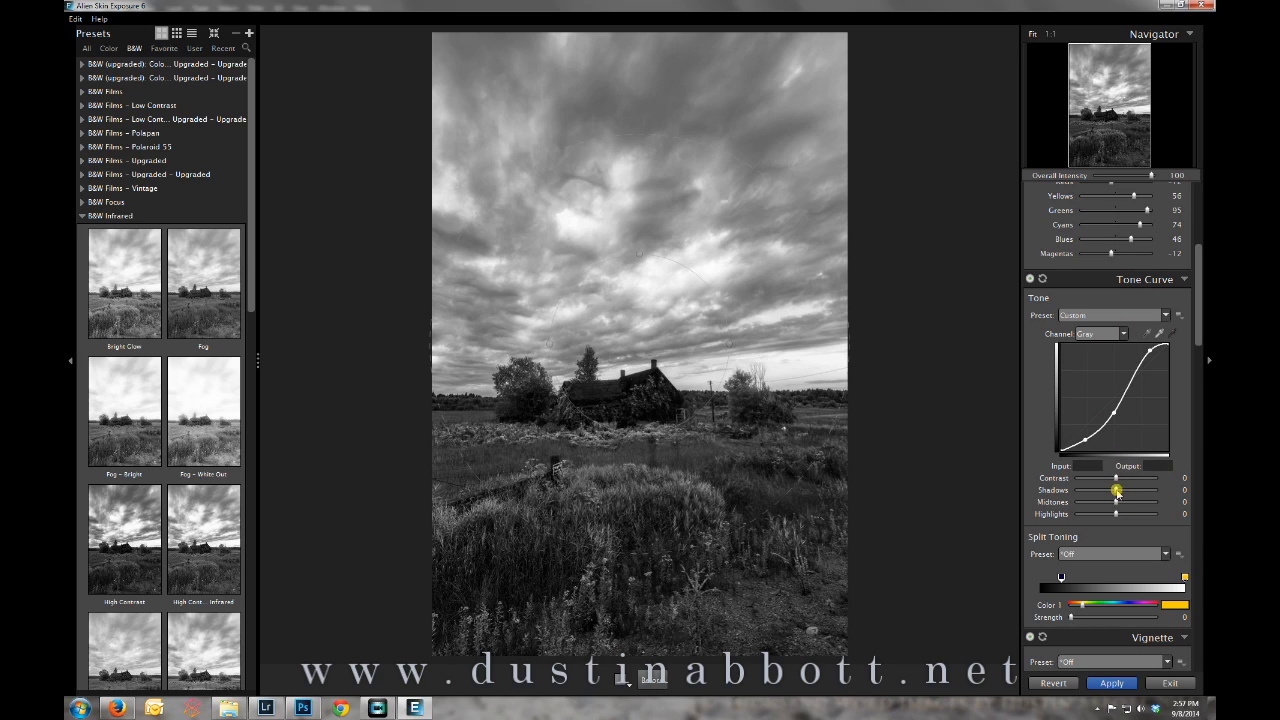
- Raise Tone Curve Contrast, deepen the Shadows and nudge the Yellows sensitivity
drag(1116, 490, 1136, 490)
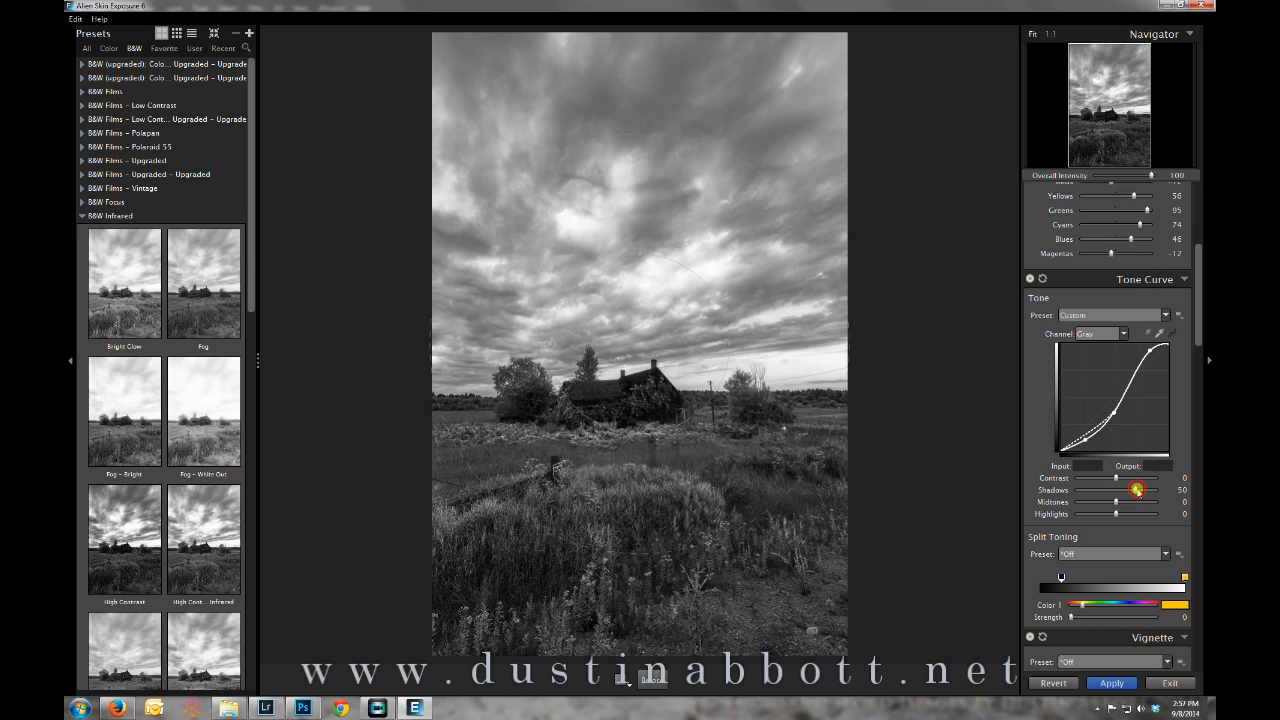
drag(1144, 490, 1136, 490)
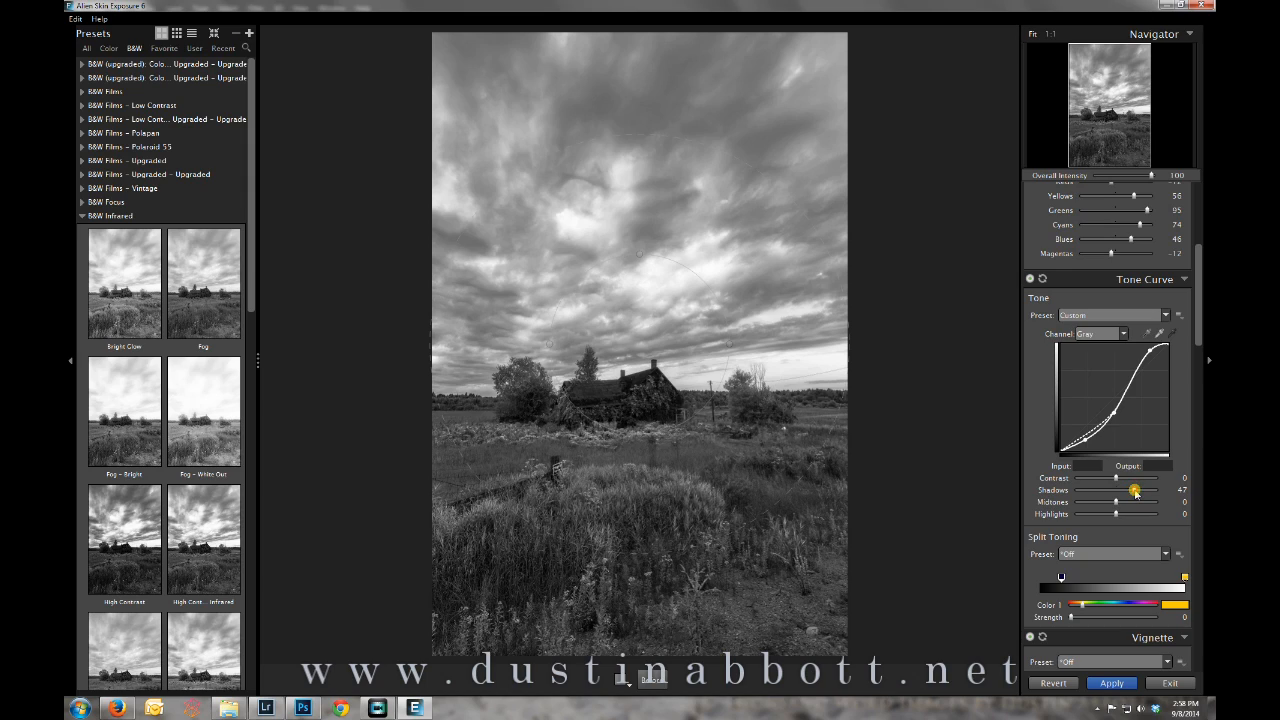
drag(1136, 490, 1140, 490)
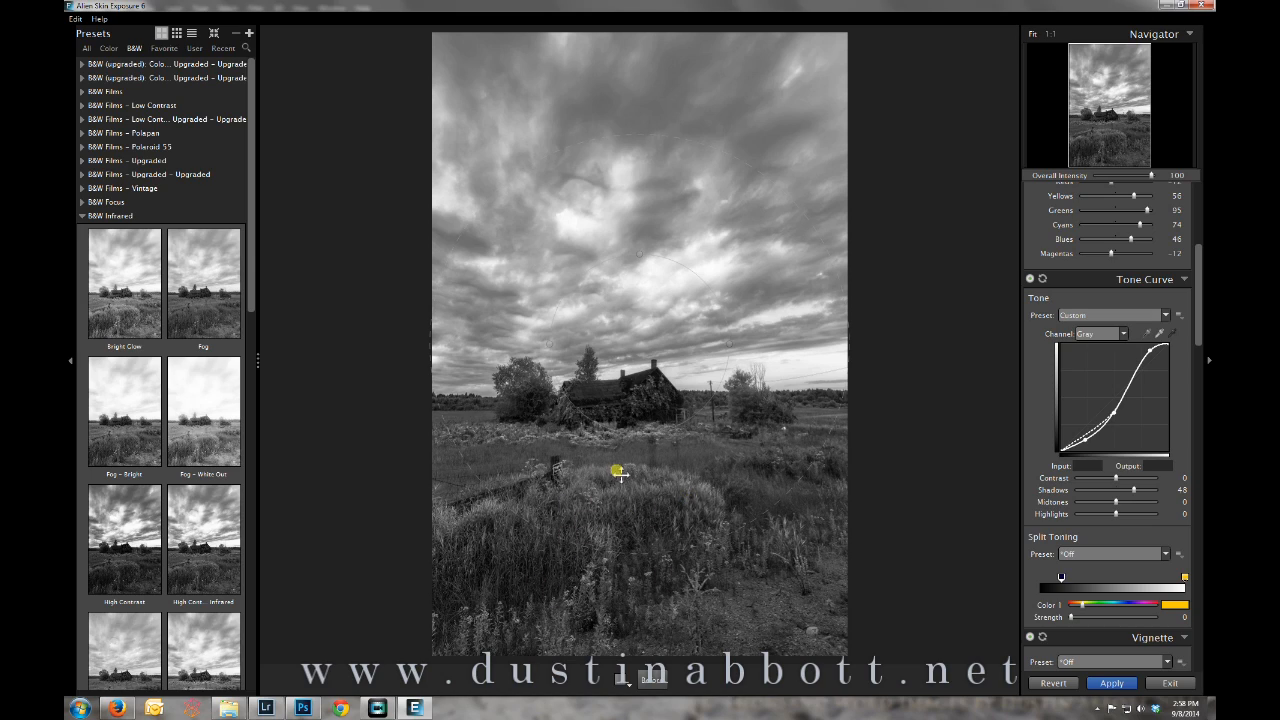
mouse_move(1134, 198)
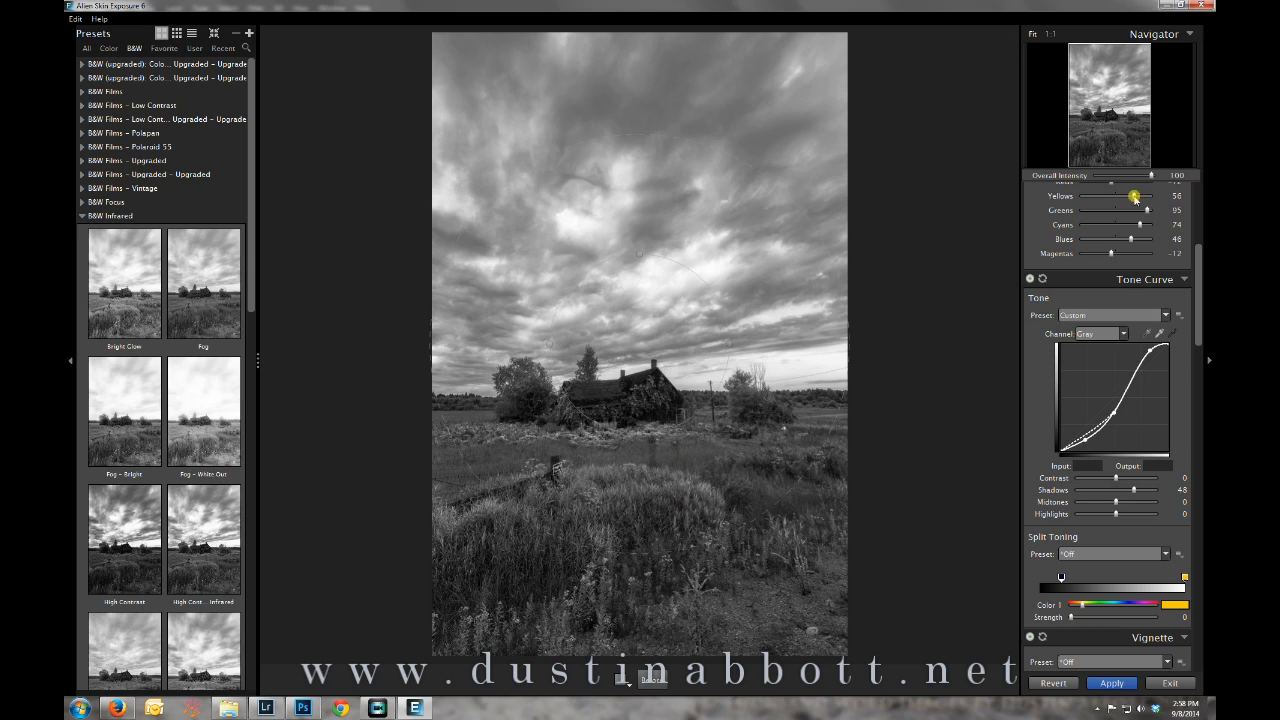
drag(1144, 196, 1148, 196)
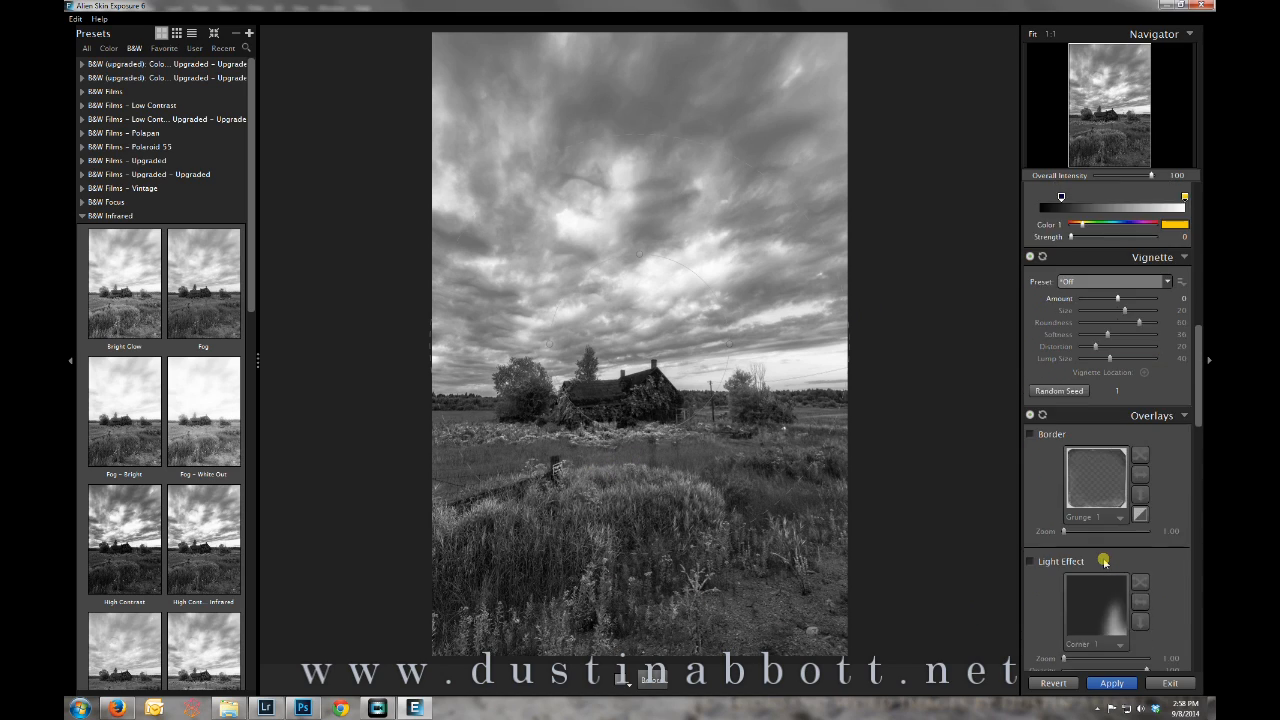
- Set a moderate Sharpen Amount in the Focus panel for the infrared image
scroll(down, 3)
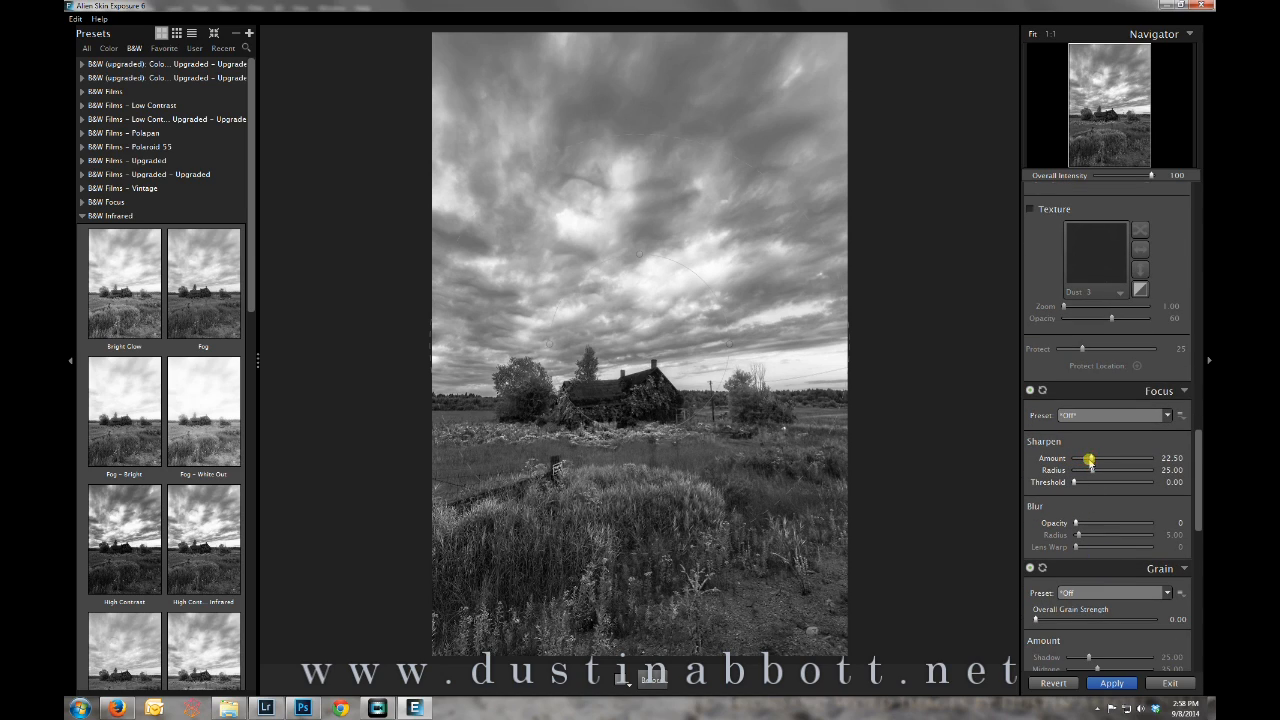
drag(1100, 472, 1084, 472)
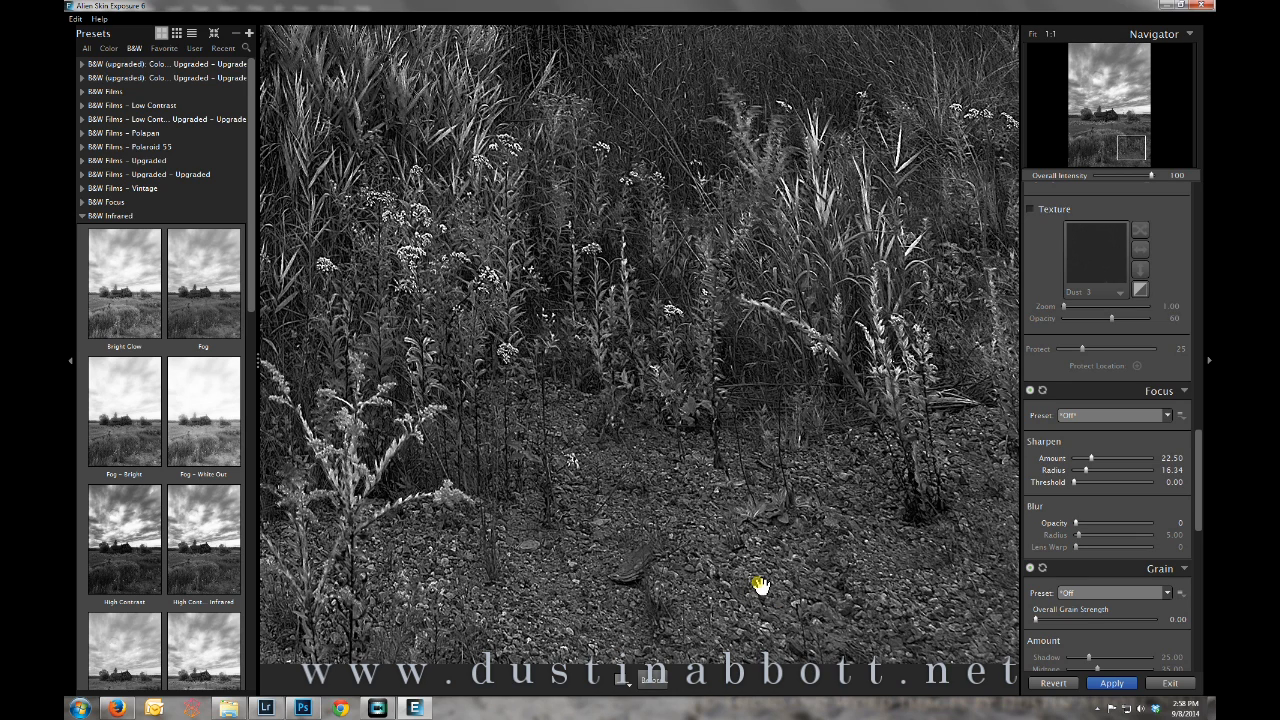
mouse_move(694, 440)
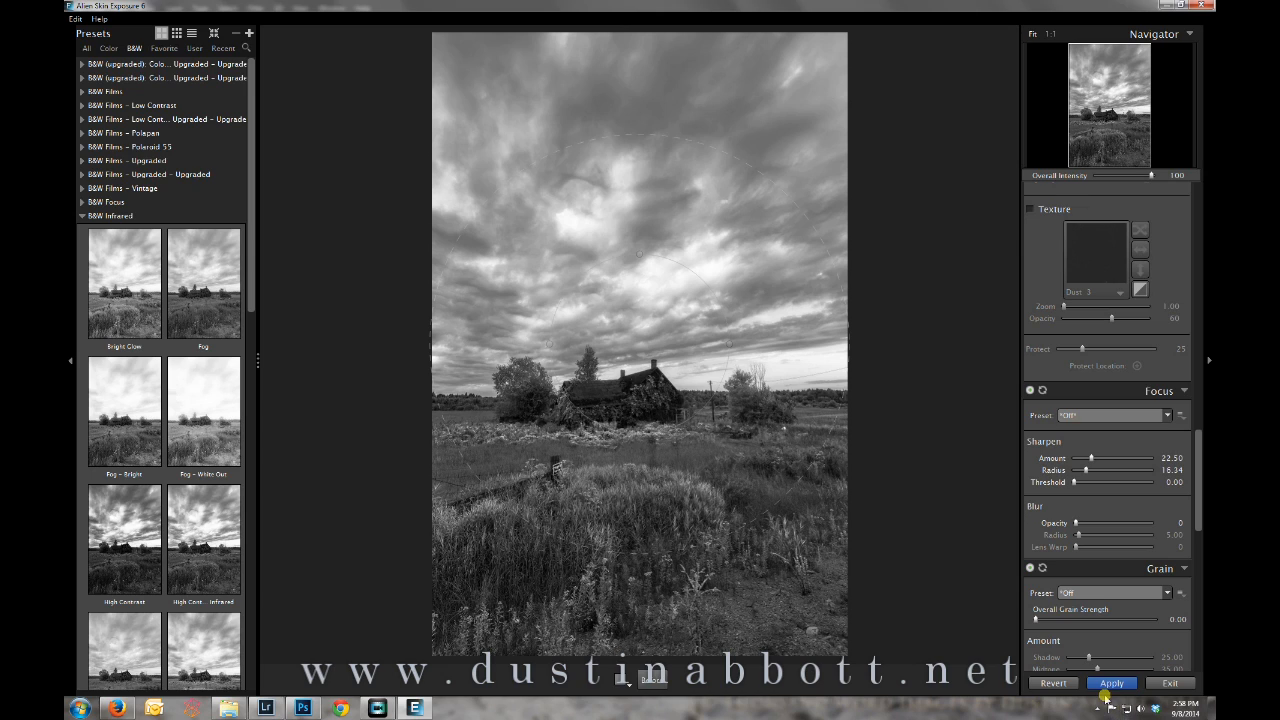
- Apply the Exposure 6 result to Photoshop and show the new infrared layer above the original
click(1112, 684)
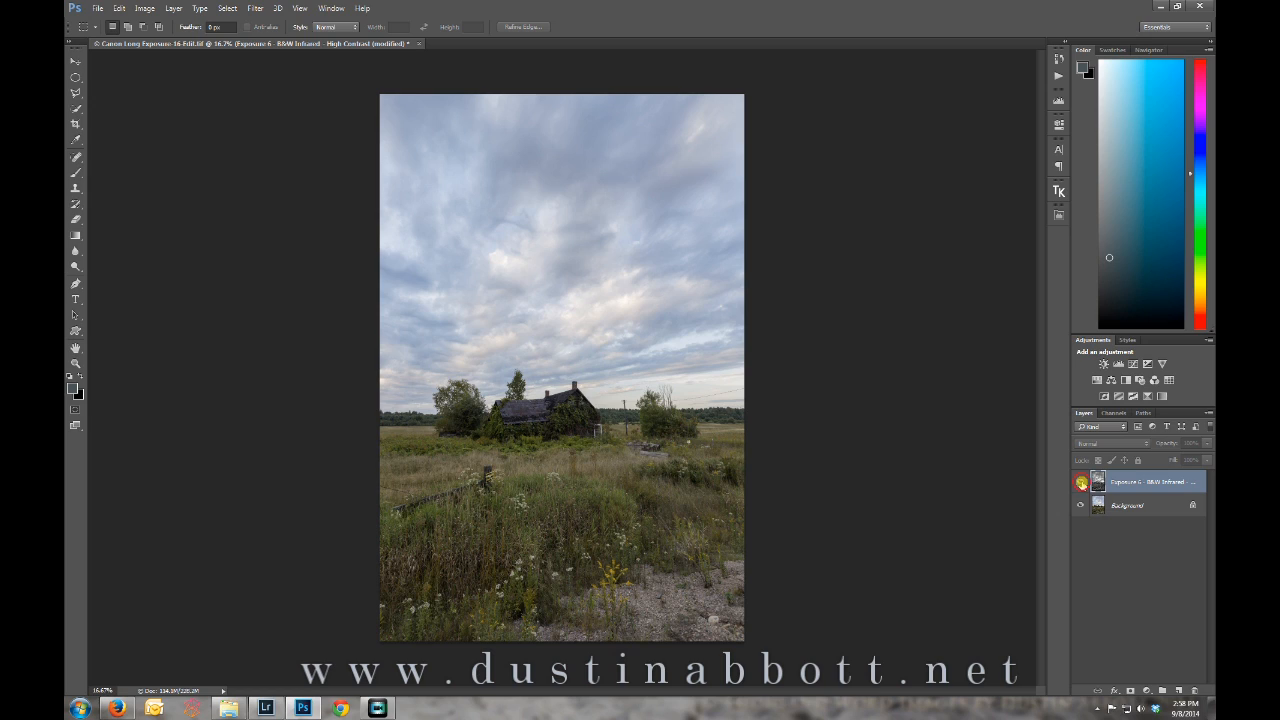
click(1080, 480)
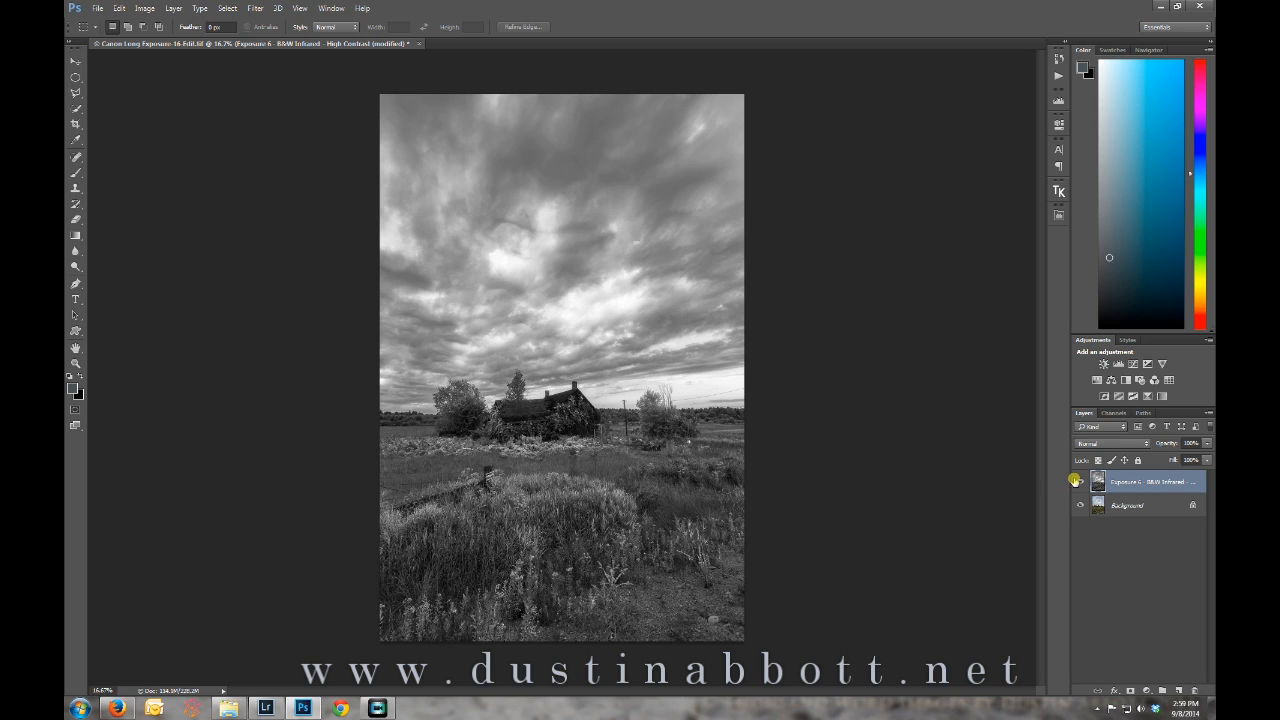
click(1078, 482)
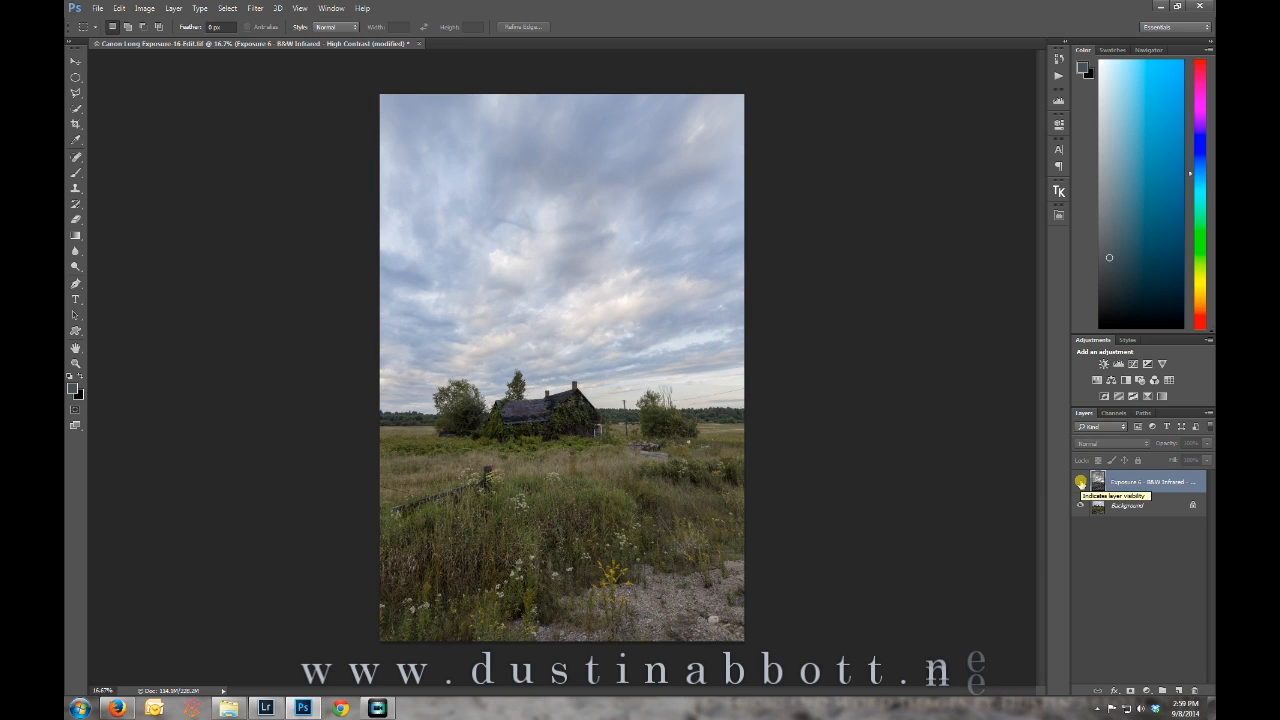
click(1080, 482)
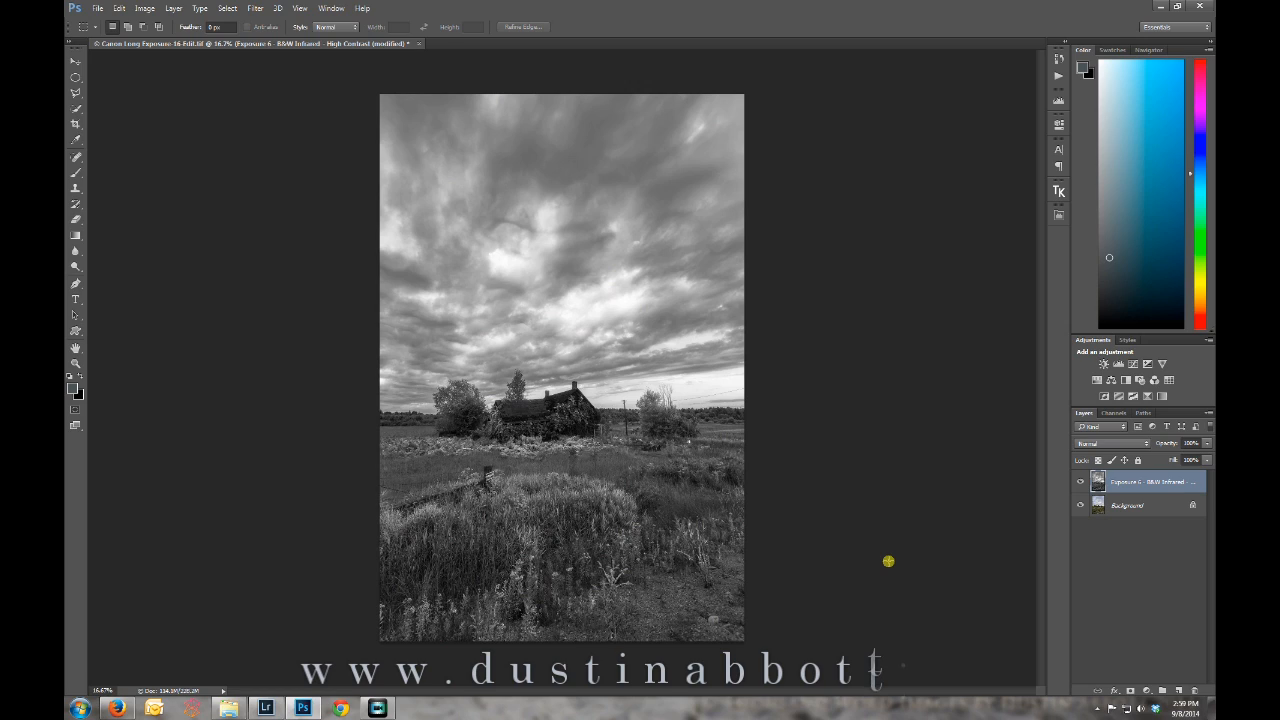